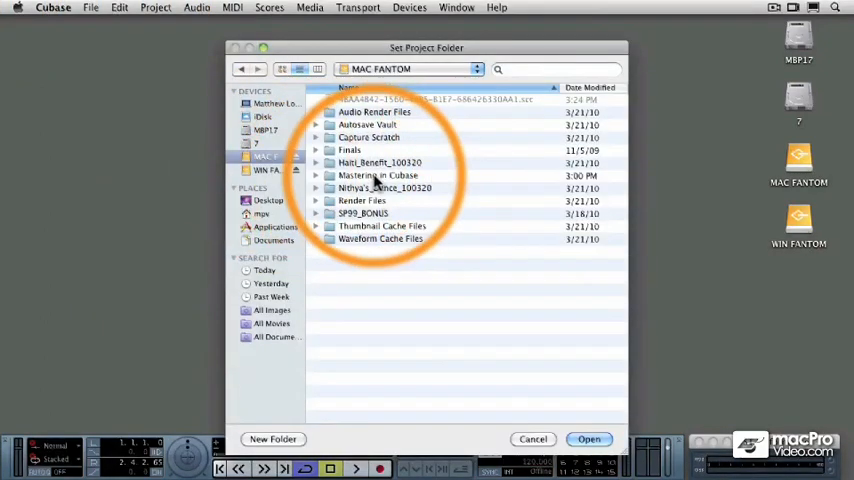
# - Create a 'Remaster Comparison' folder inside Mastering in Cubase > Cubase Projects
pyautogui.doubleClick(378, 175)
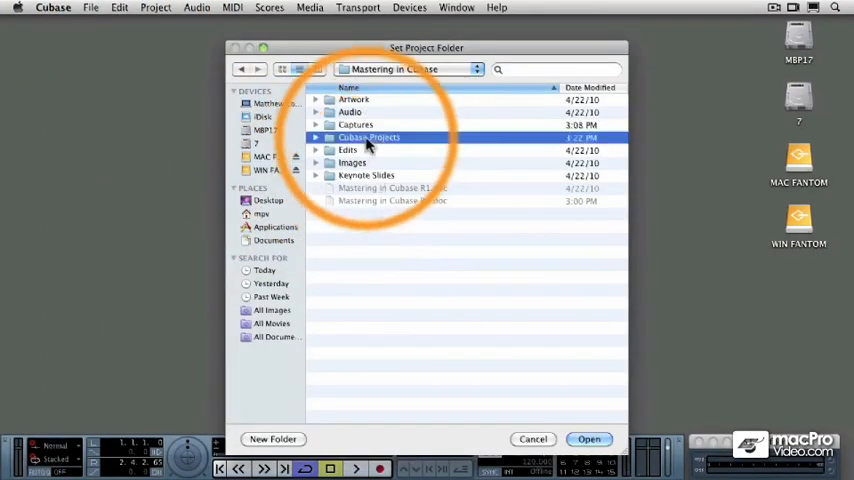
pyautogui.click(273, 439)
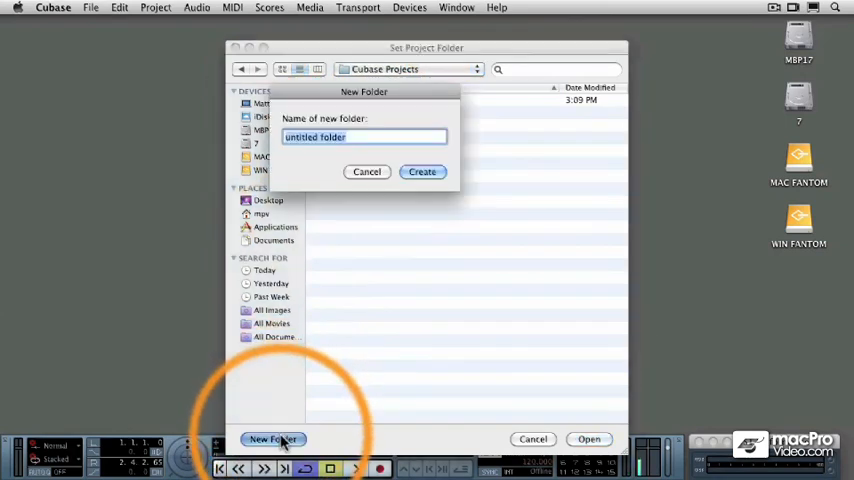
pyautogui.write('Remaster')
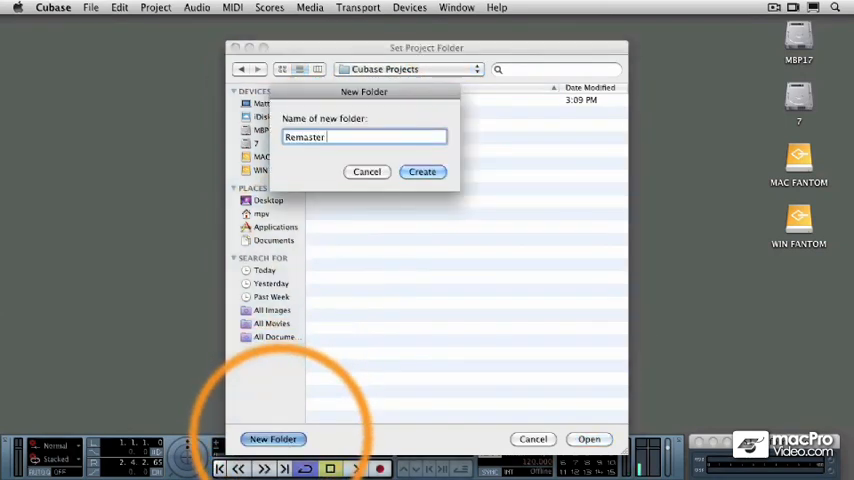
pyautogui.write('Co')
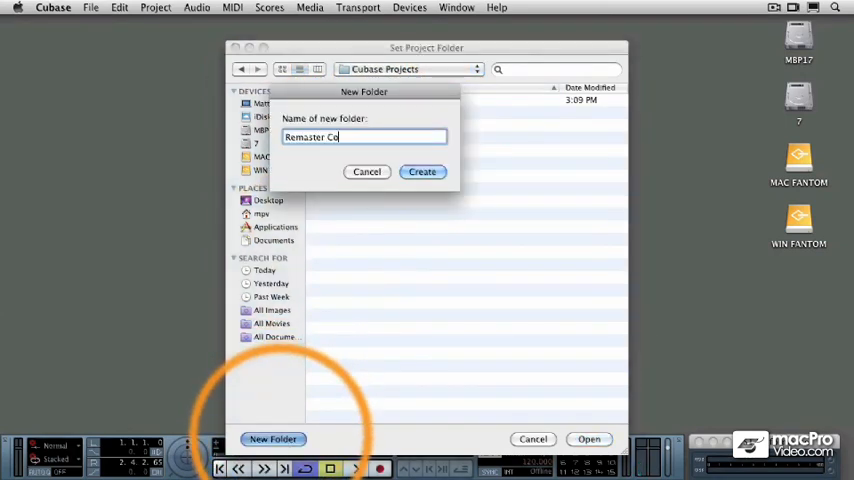
pyautogui.click(422, 171)
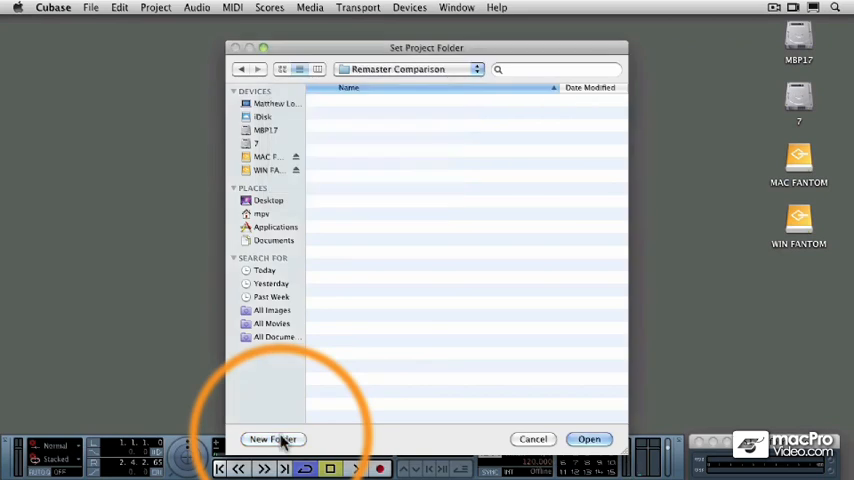
# - Confirm the project folder and save the empty project as 'Remaster Comparison'
pyautogui.click(589, 439)
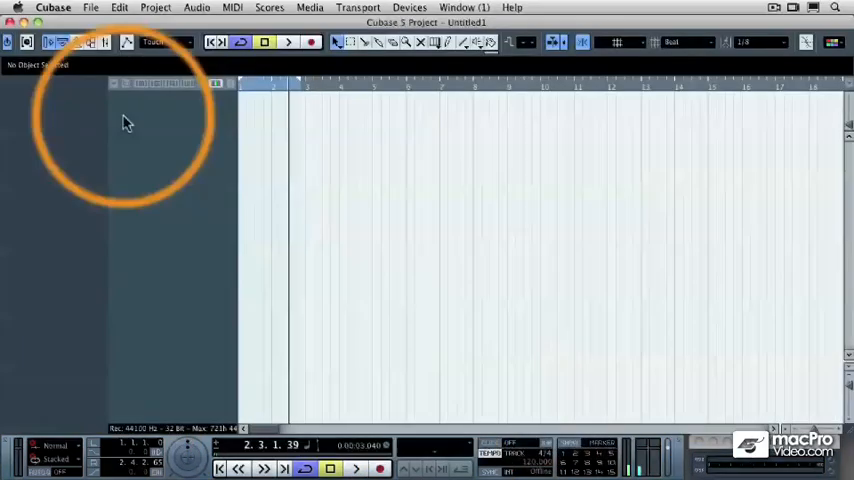
pyautogui.click(90, 7)
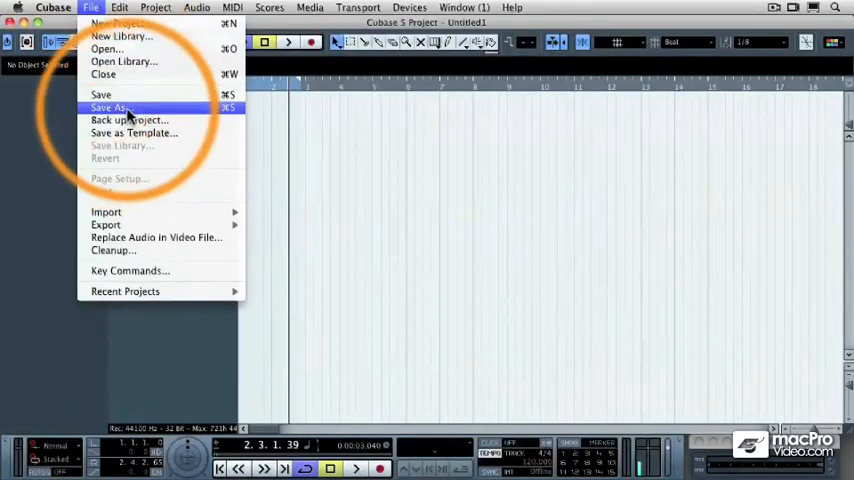
pyautogui.click(109, 108)
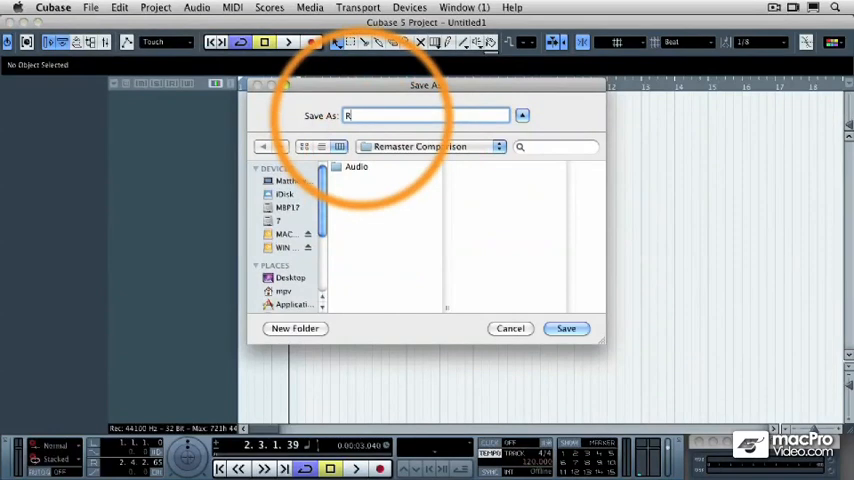
pyautogui.write('eal')
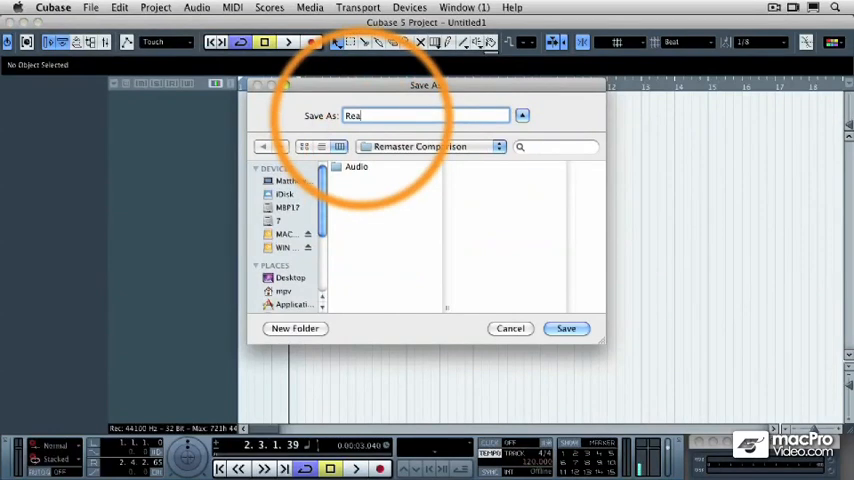
pyautogui.write('Remaster C')
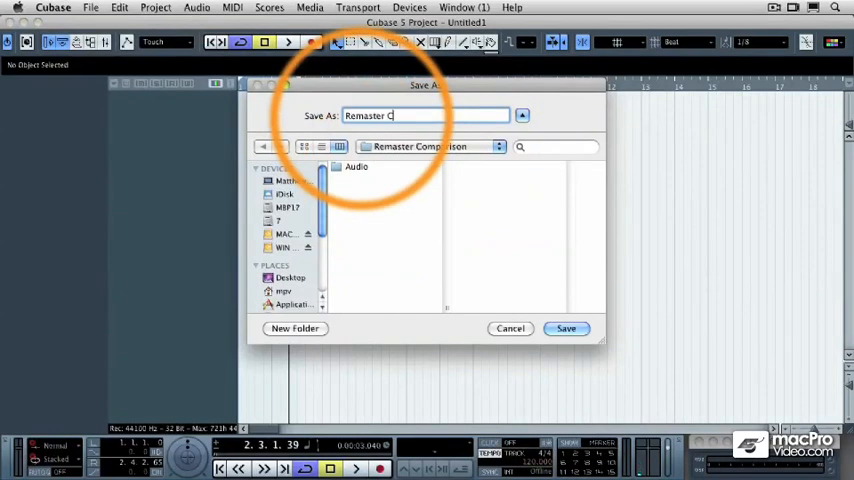
pyautogui.click(566, 328)
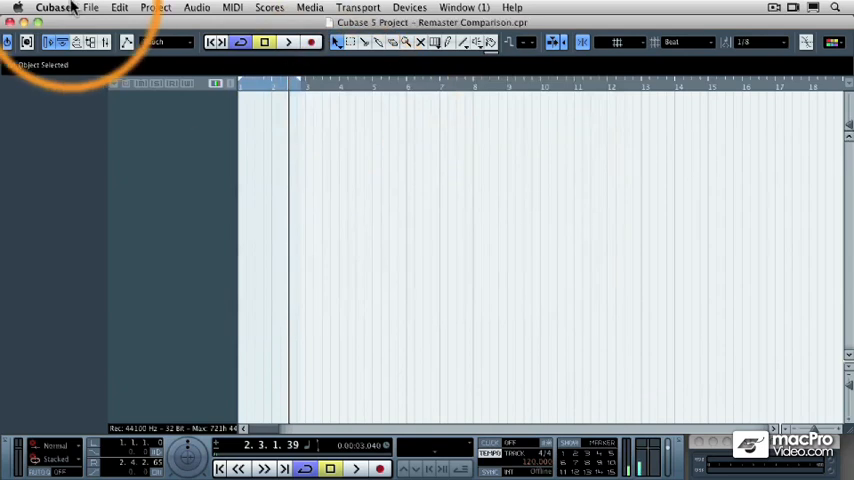
# - Rip track 9 of the first CD into the project as the 'Original' audio track
pyautogui.click(91, 7)
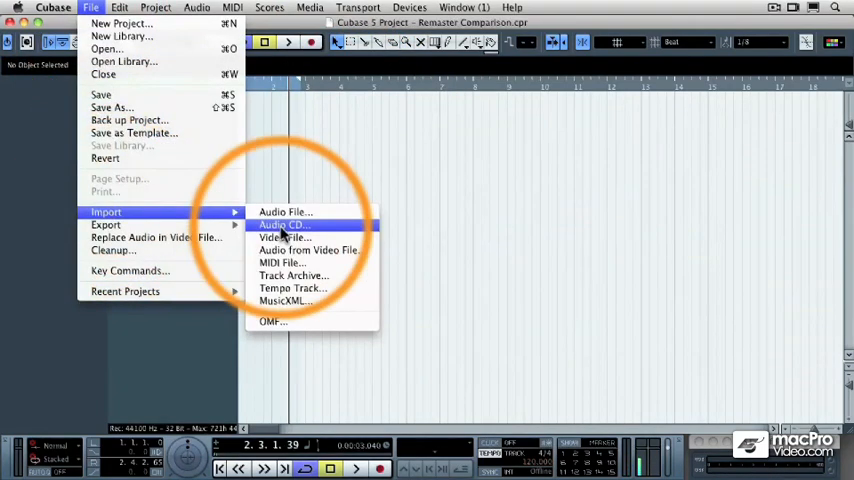
pyautogui.click(283, 224)
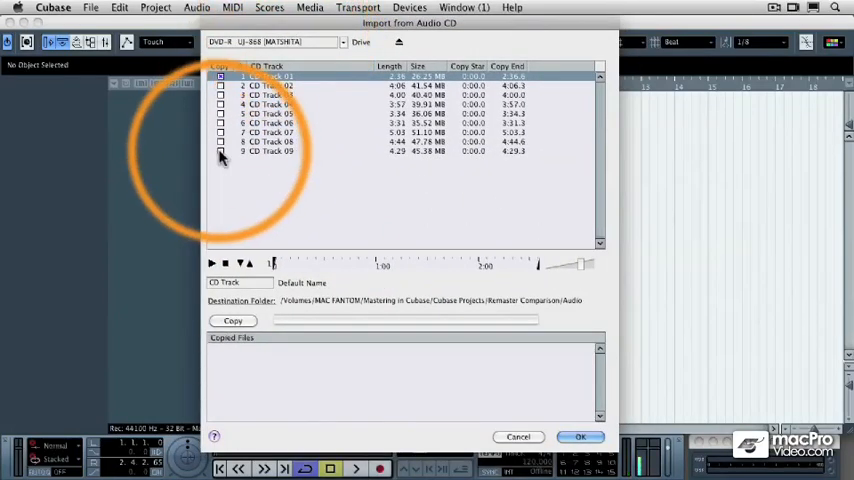
pyautogui.click(270, 151)
pyautogui.write('Original')
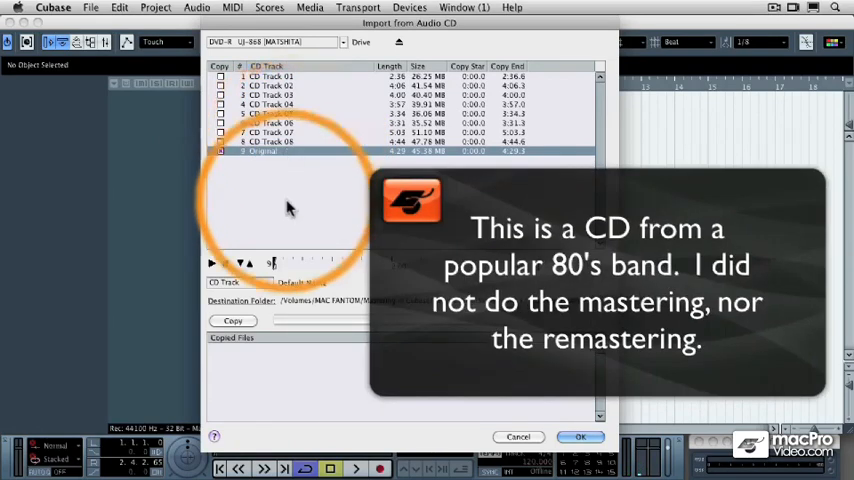
pyautogui.click(233, 320)
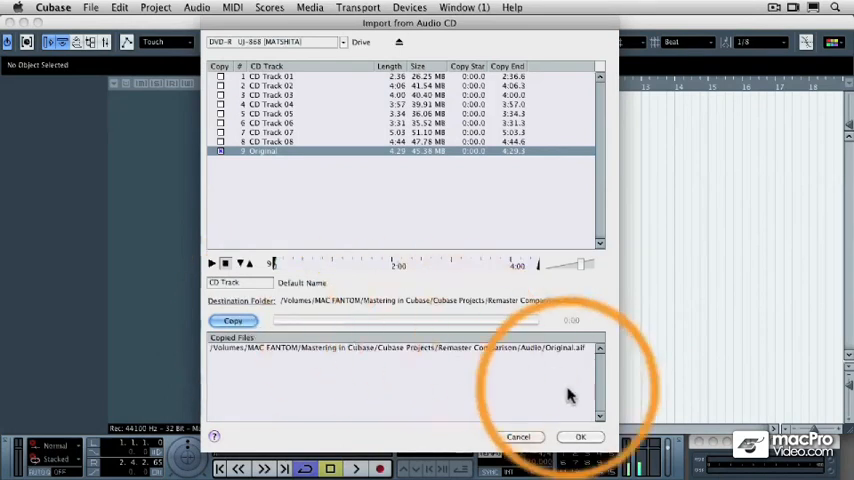
pyautogui.click(580, 436)
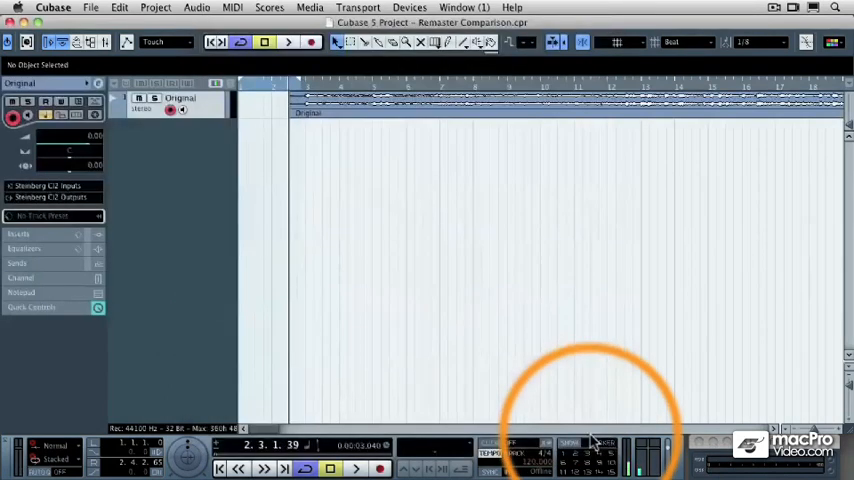
# - Reopen the File > Import options to add another CD track
pyautogui.click(360, 103)
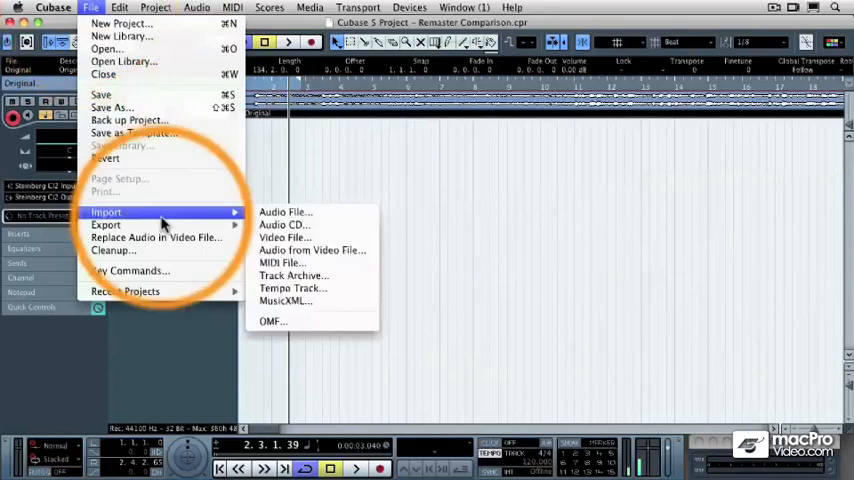
# - Import track 9 of the second CD as the 'Remaster' audio track
pyautogui.click(284, 224)
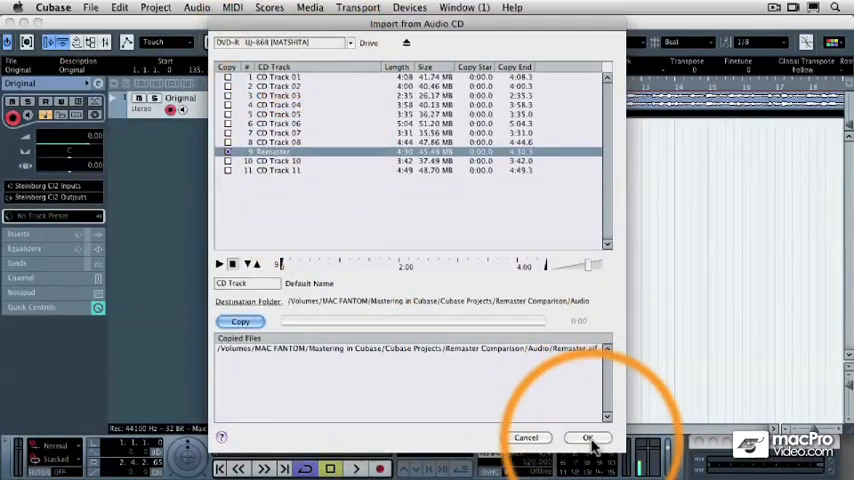
pyautogui.click(587, 437)
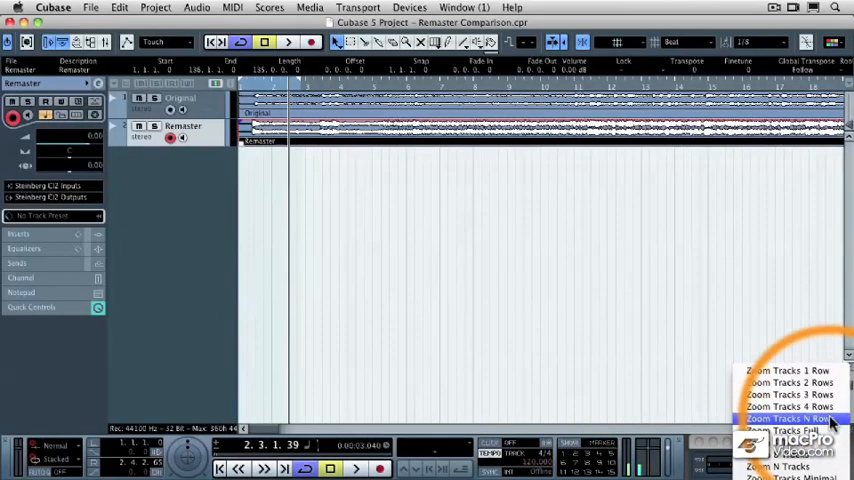
# - Apply Zoom Tracks Full so the Original and Remaster tracks fill the window
pyautogui.click(790, 418)
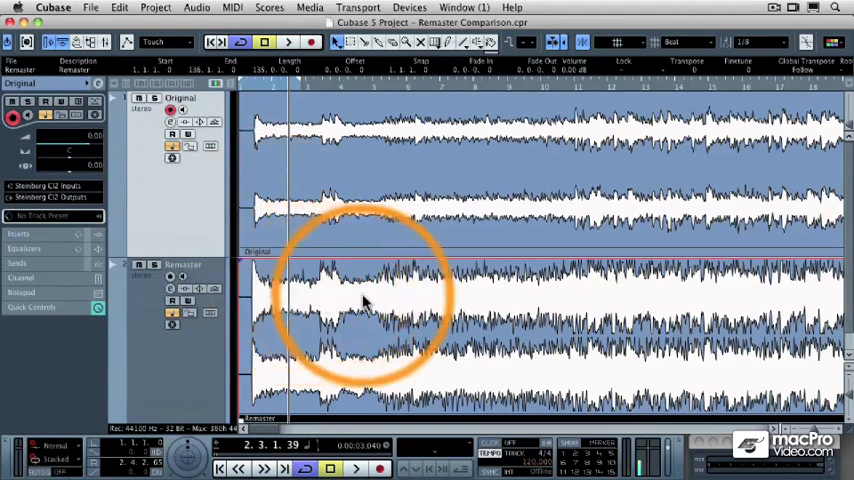
pyautogui.moveTo(420, 303)
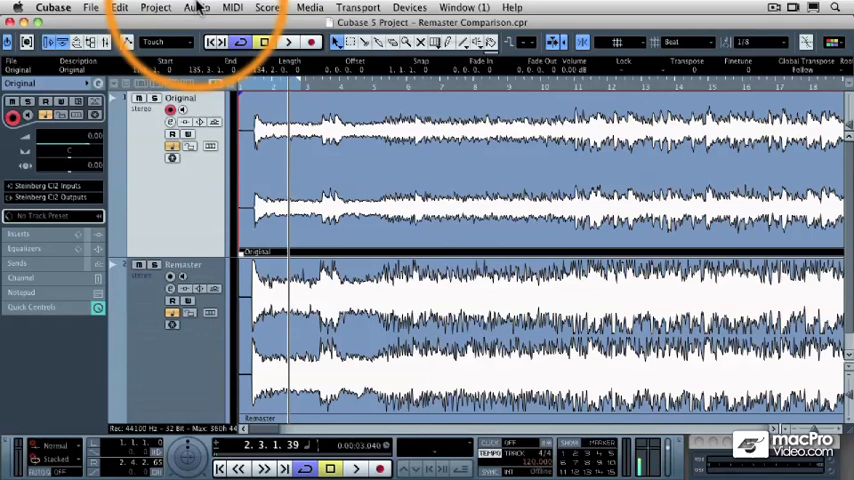
# - Show Audio > Statistics for the Original event, then select the Remaster event
pyautogui.click(196, 8)
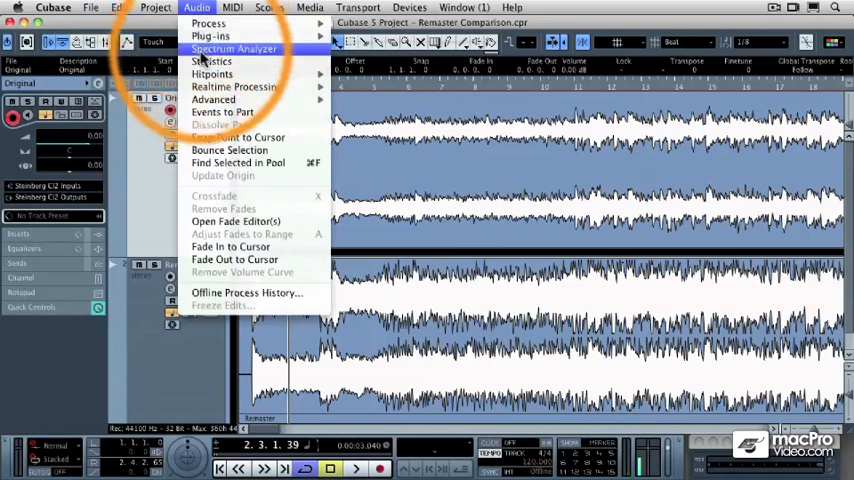
pyautogui.click(211, 62)
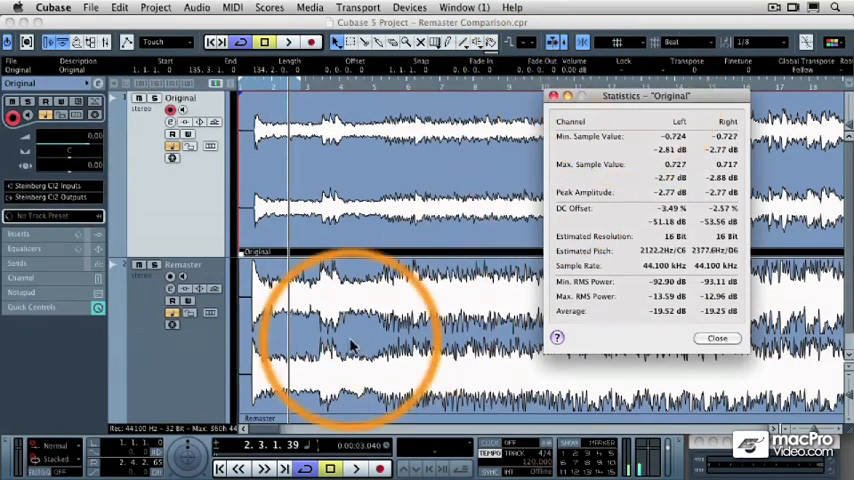
pyautogui.click(717, 338)
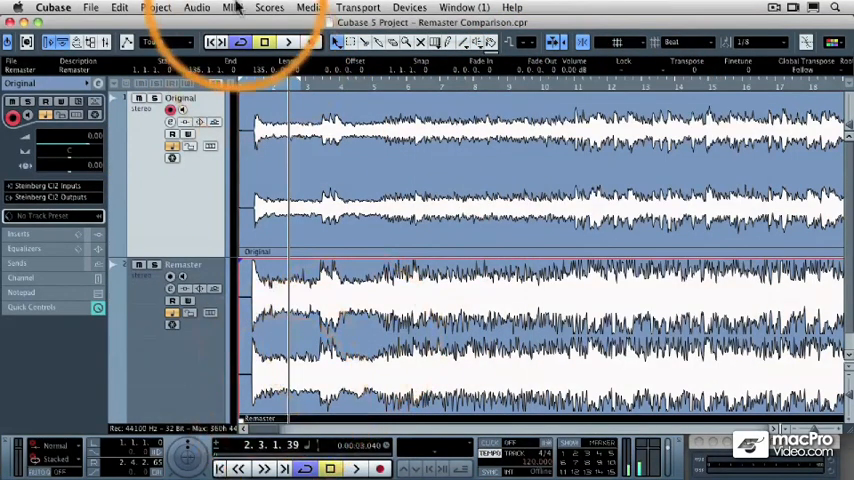
# - Show Audio > Statistics for the Remaster event and move its readout further right
pyautogui.click(196, 7)
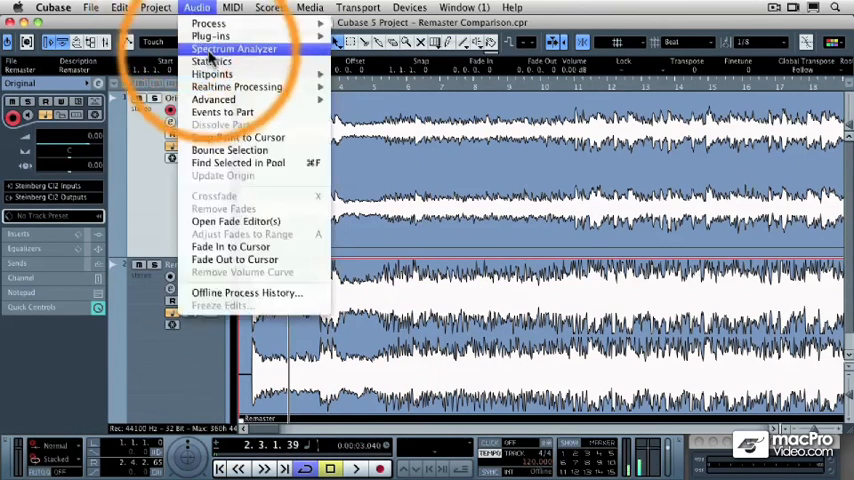
pyautogui.click(211, 61)
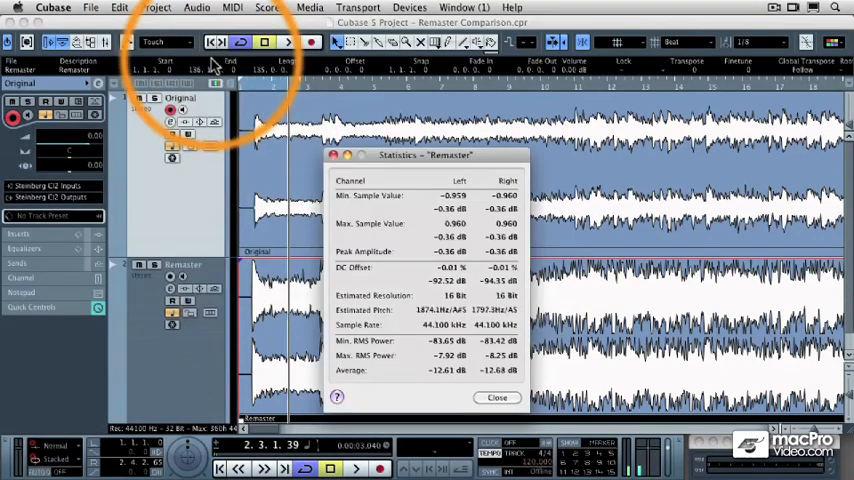
pyautogui.moveTo(425, 155); pyautogui.dragTo(560, 124)
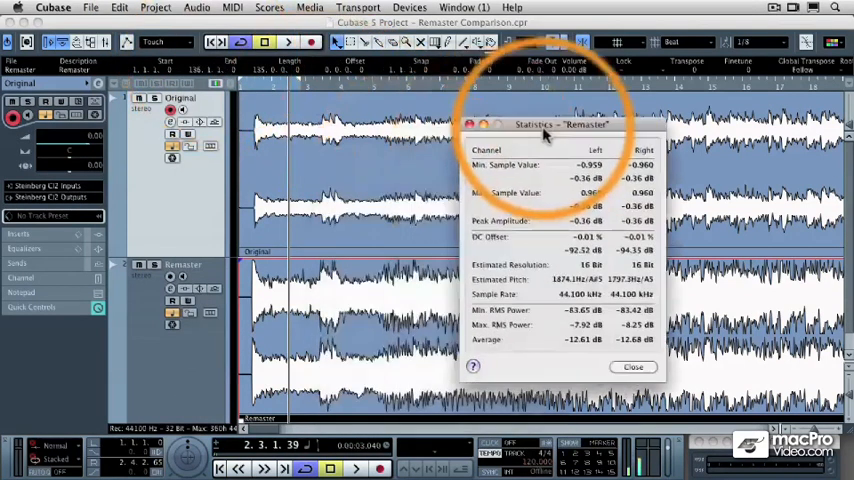
pyautogui.click(457, 7)
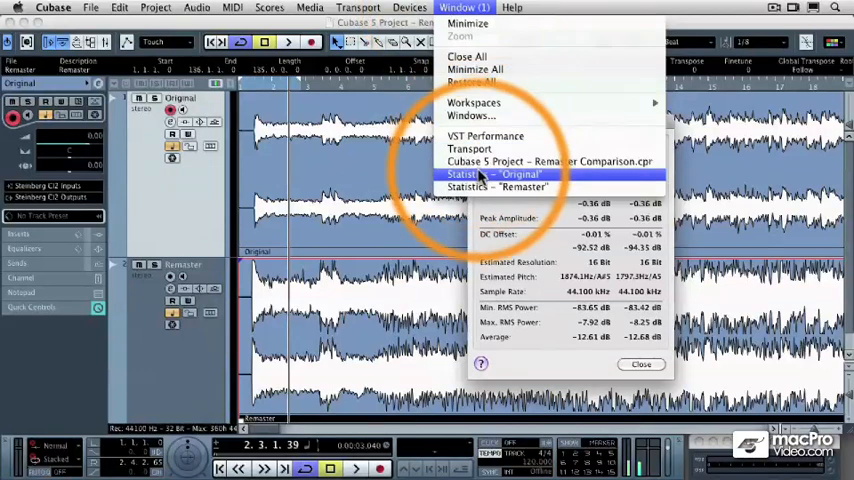
pyautogui.click(503, 174)
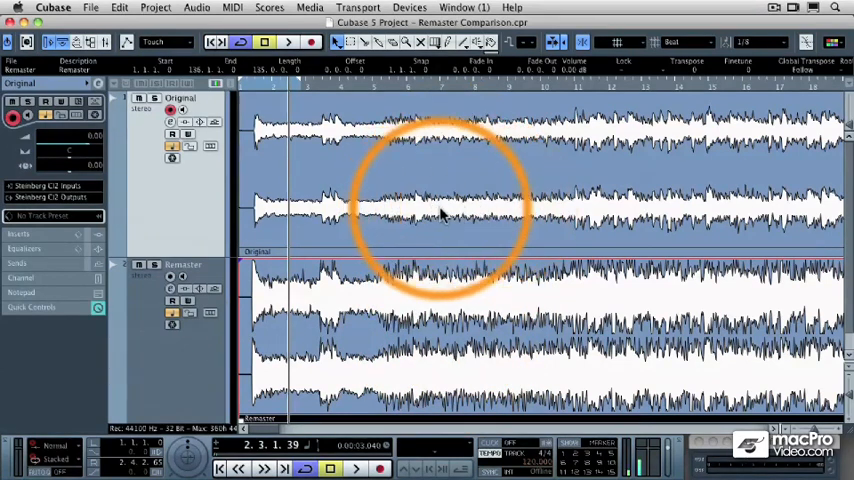
pyautogui.moveTo(490, 305)
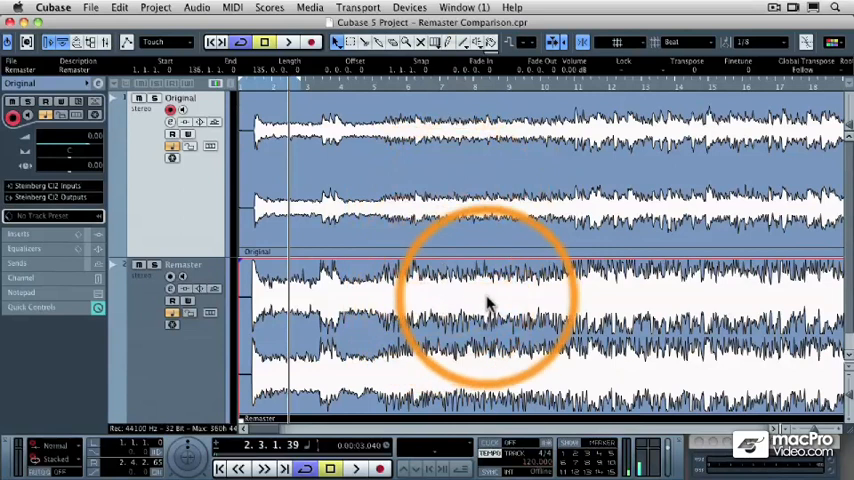